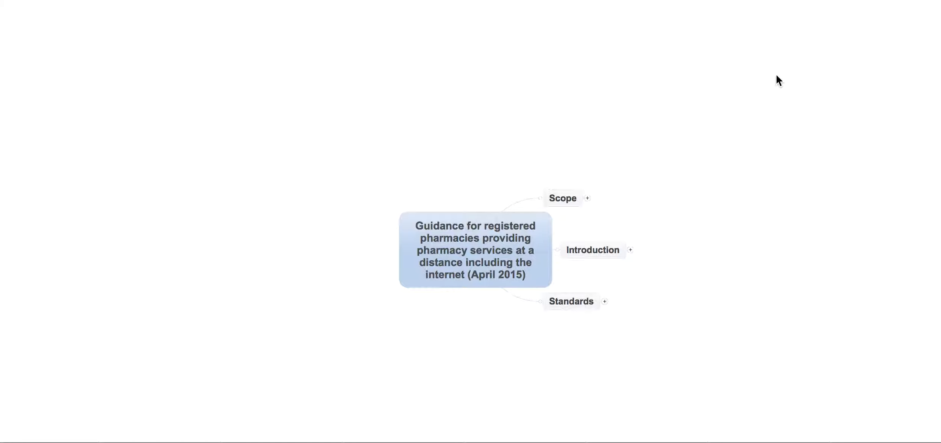
# - Expand the Scope branch to reveal its coverage points and example distance services
pyautogui.click(587, 197)
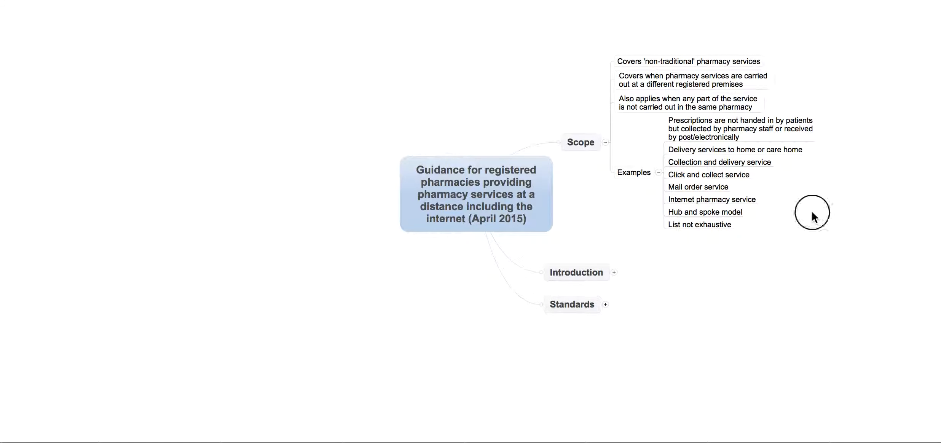
pyautogui.moveTo(843, 230)
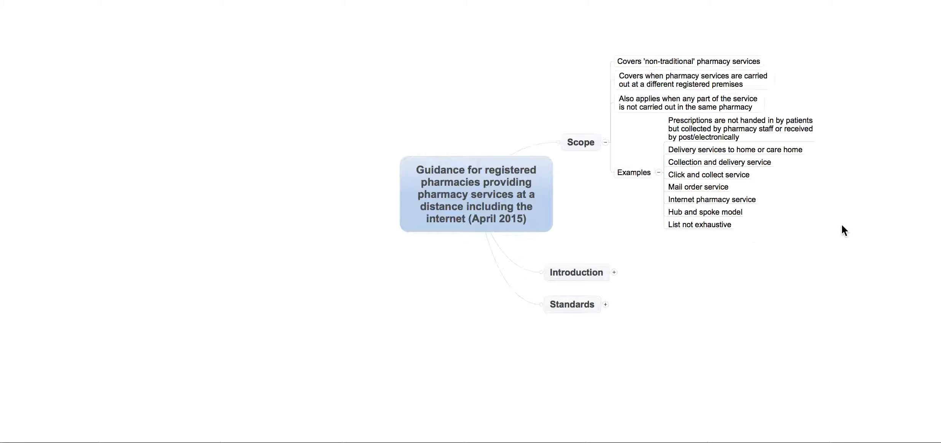
pyautogui.moveTo(834, 229)
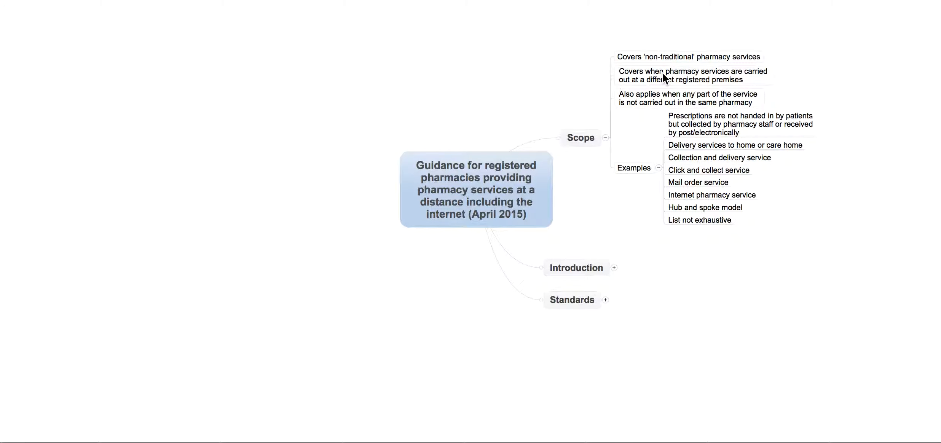
pyautogui.moveTo(592, 85)
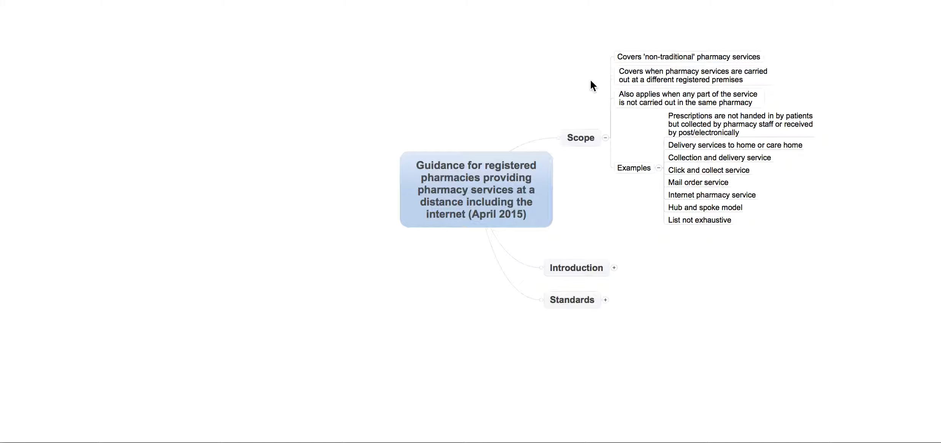
pyautogui.click(691, 76)
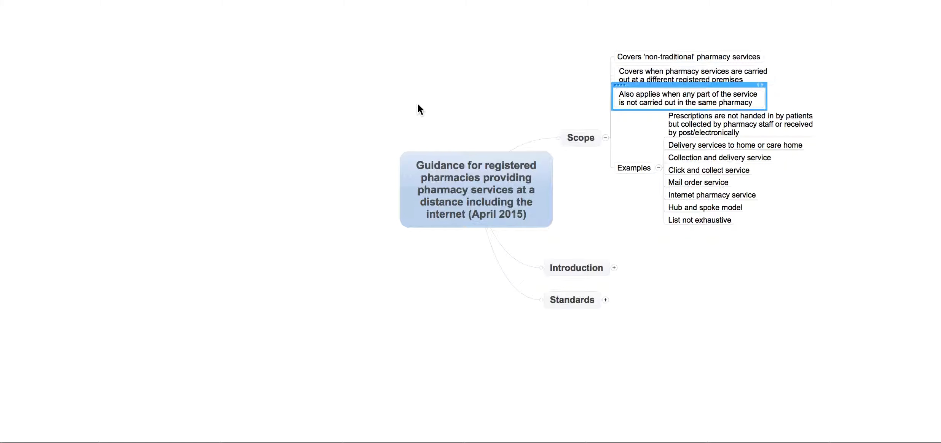
pyautogui.moveTo(745, 225)
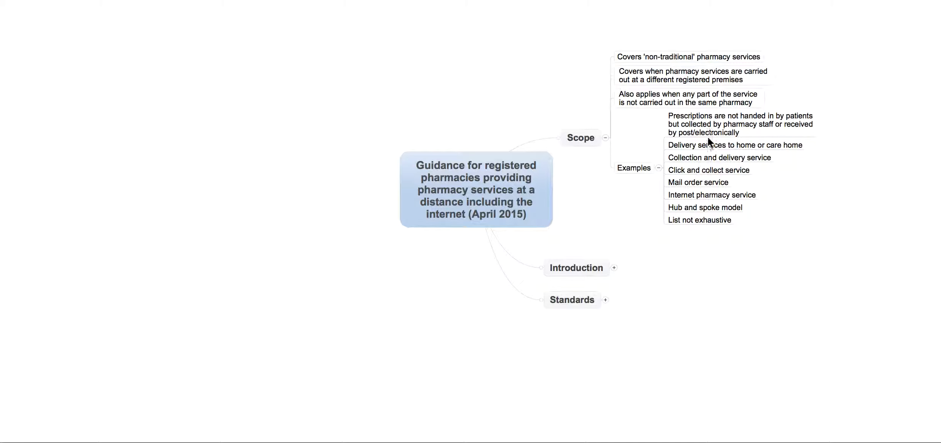
pyautogui.moveTo(713, 128)
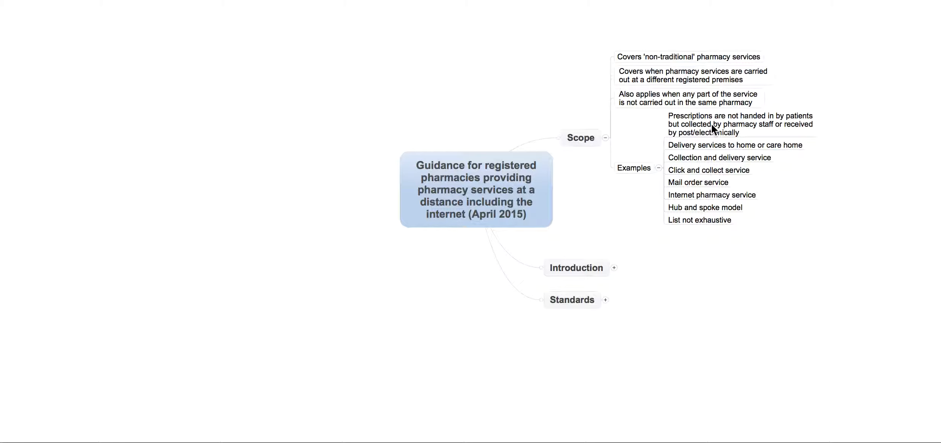
pyautogui.click(740, 123)
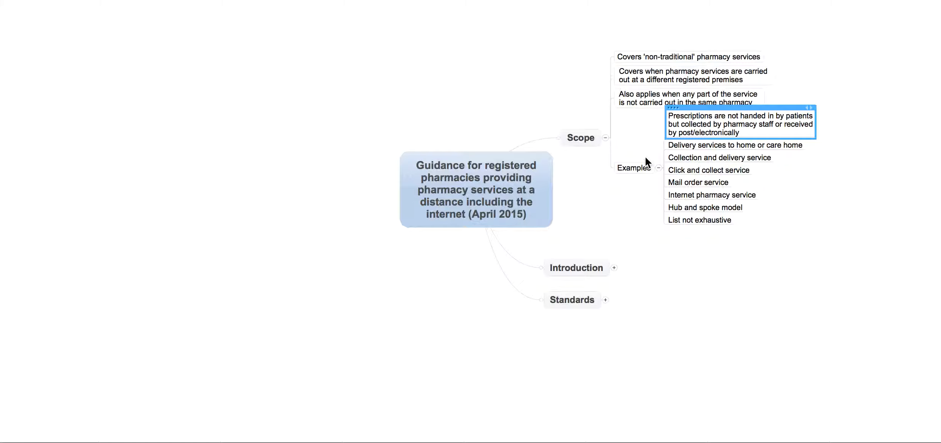
pyautogui.moveTo(804, 164)
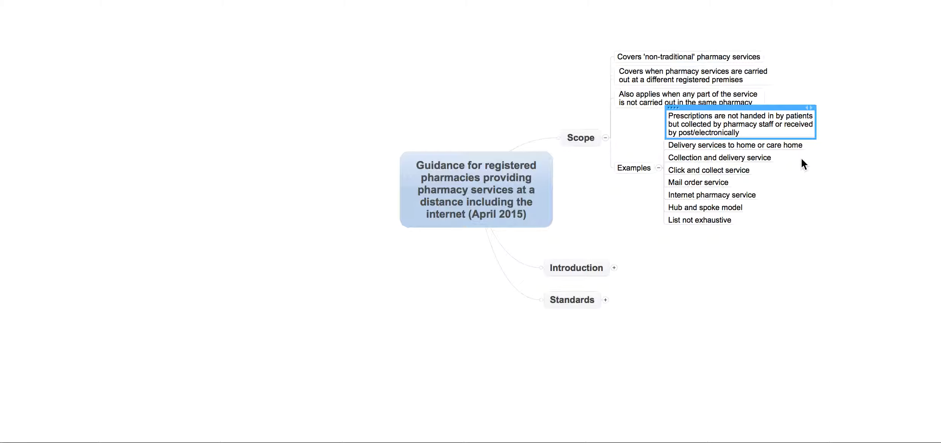
pyautogui.click(735, 144)
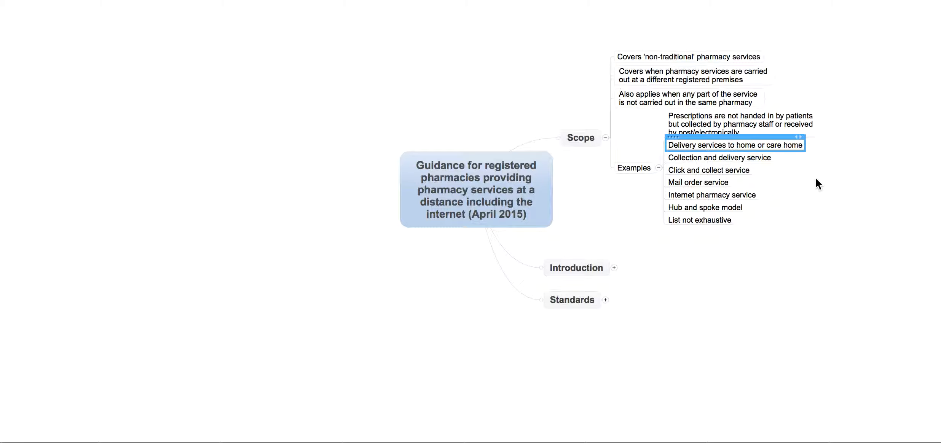
pyautogui.click(719, 157)
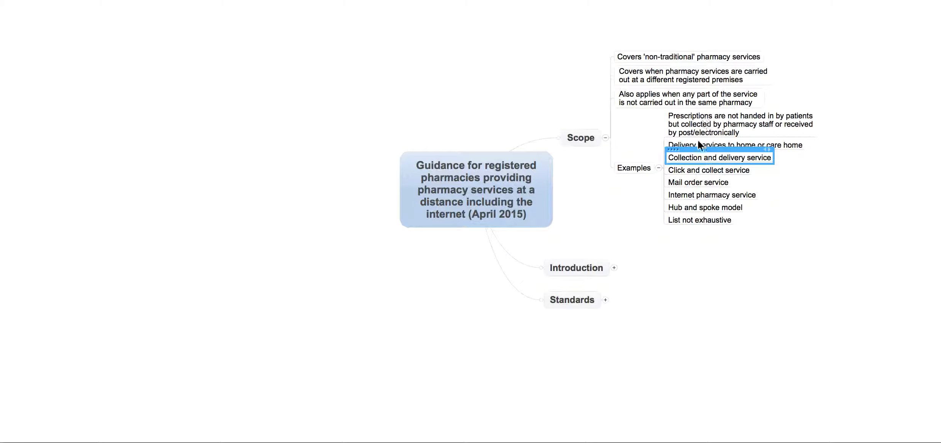
pyautogui.moveTo(707, 186)
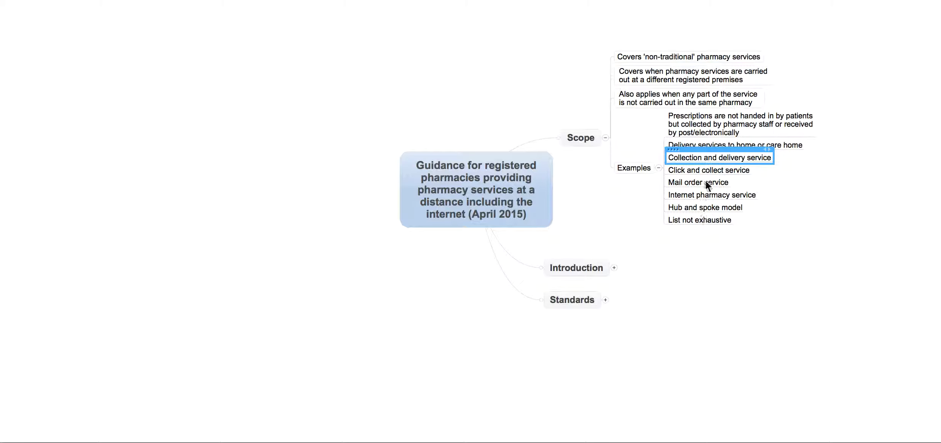
pyautogui.click(708, 170)
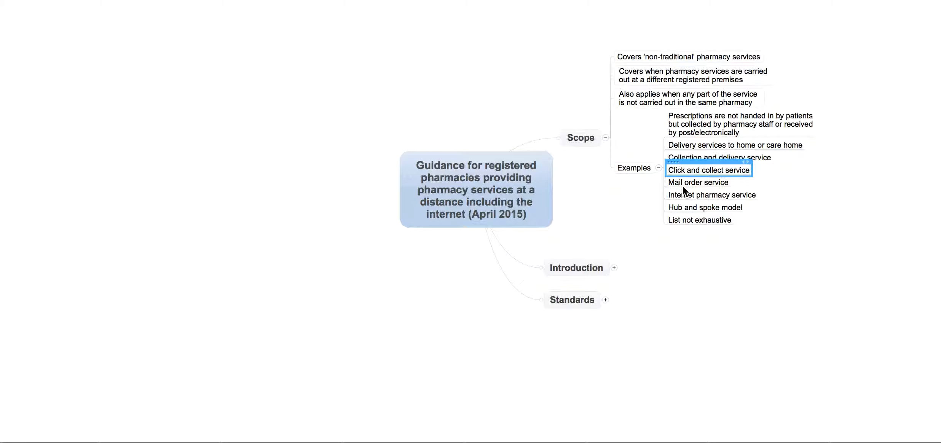
pyautogui.click(712, 194)
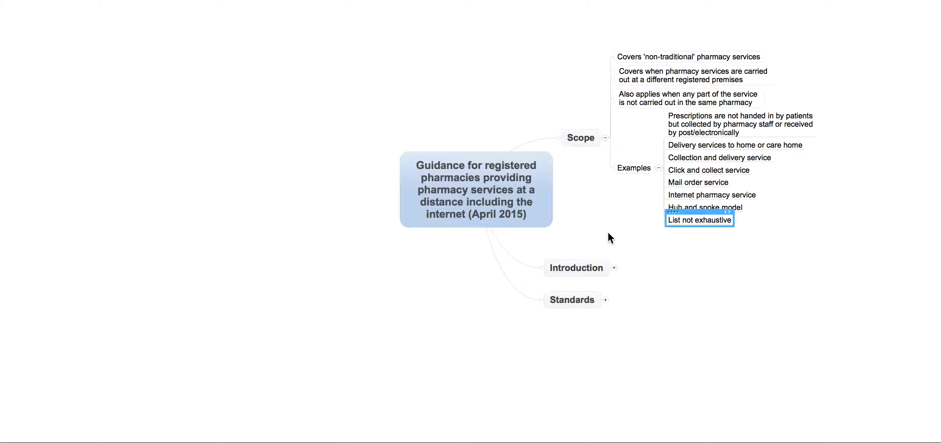
pyautogui.moveTo(611, 166)
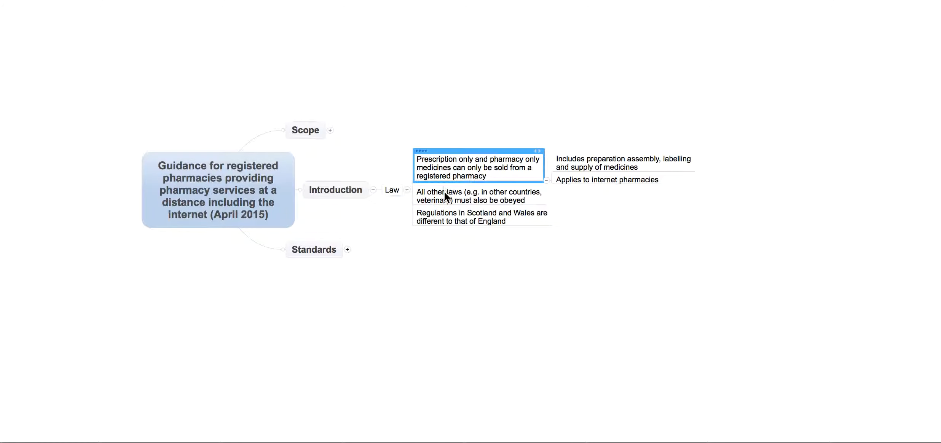
pyautogui.moveTo(438, 183)
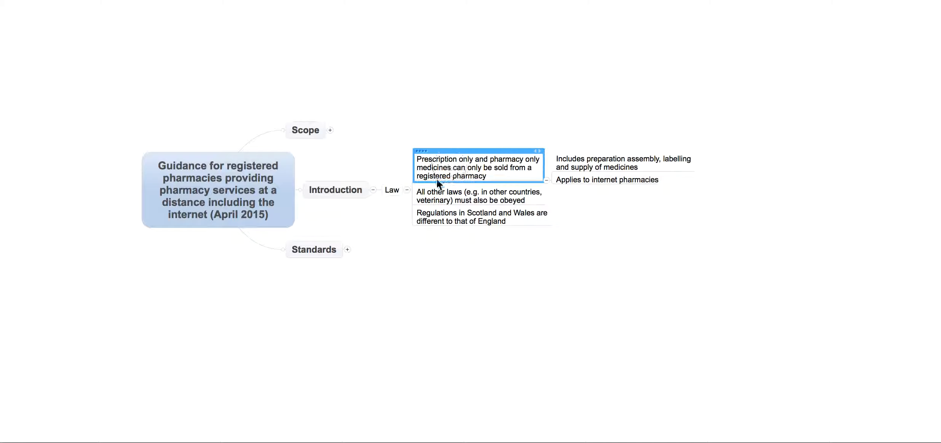
pyautogui.moveTo(386, 234)
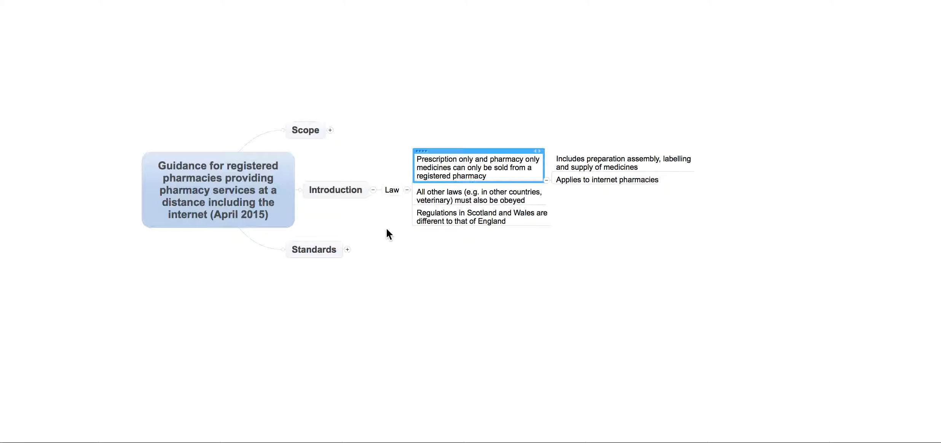
# - Select the Scotland and Wales regulations topic under Introduction's Law branch
pyautogui.click(481, 217)
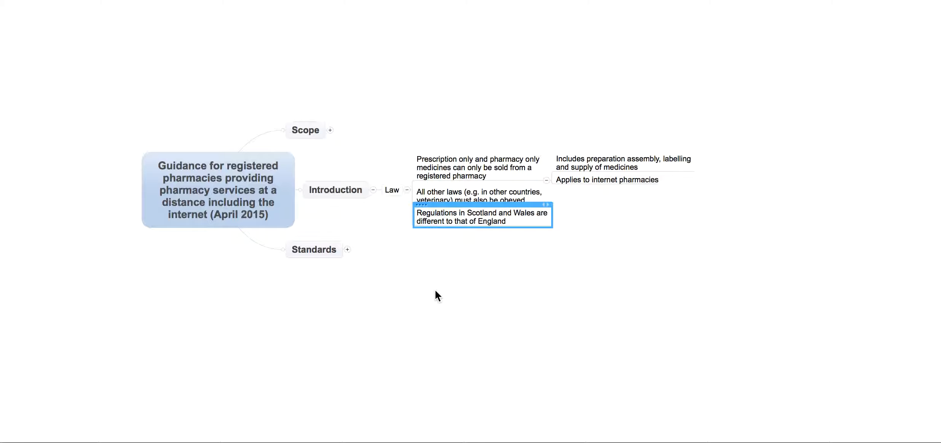
pyautogui.moveTo(600, 163)
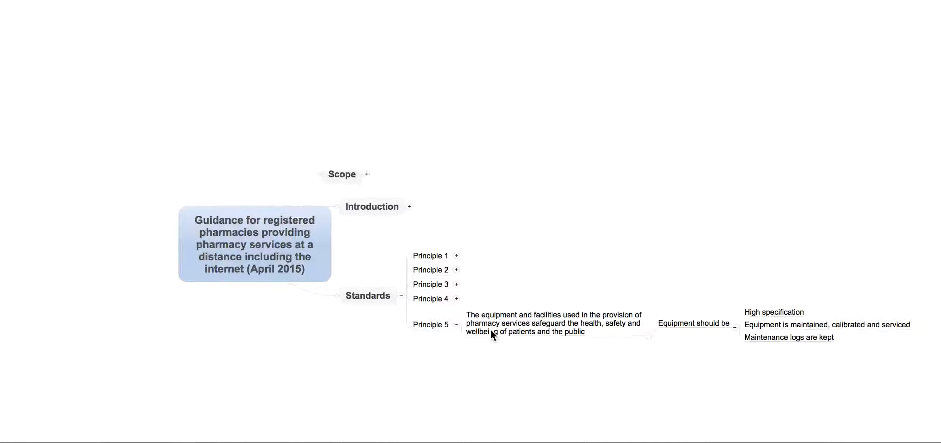
# - Collapse Principle 5, then expand Principle 2 and its Risk assessment points
pyautogui.click(457, 324)
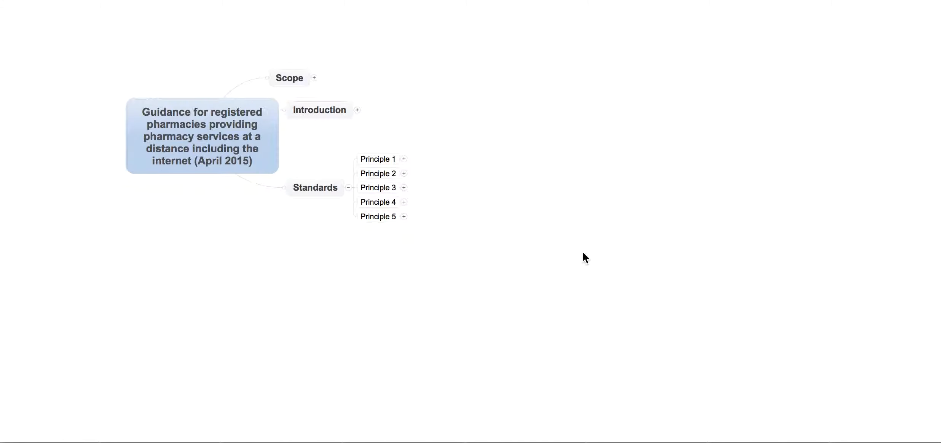
pyautogui.click(403, 159)
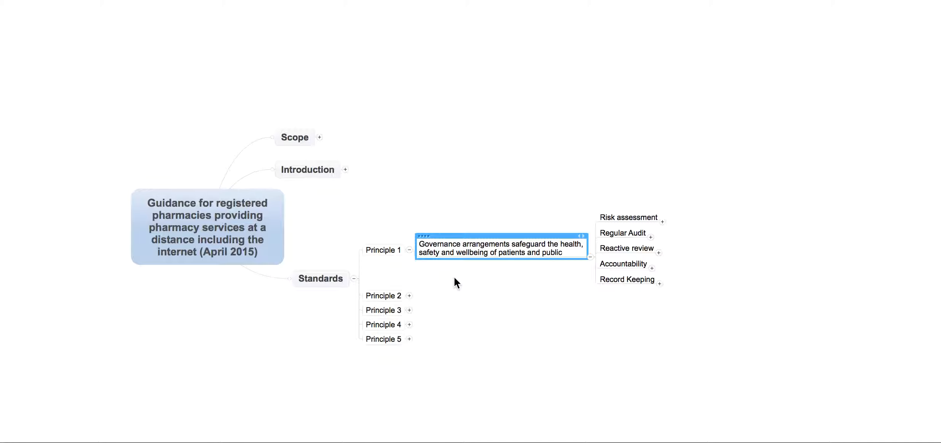
pyautogui.moveTo(610, 338)
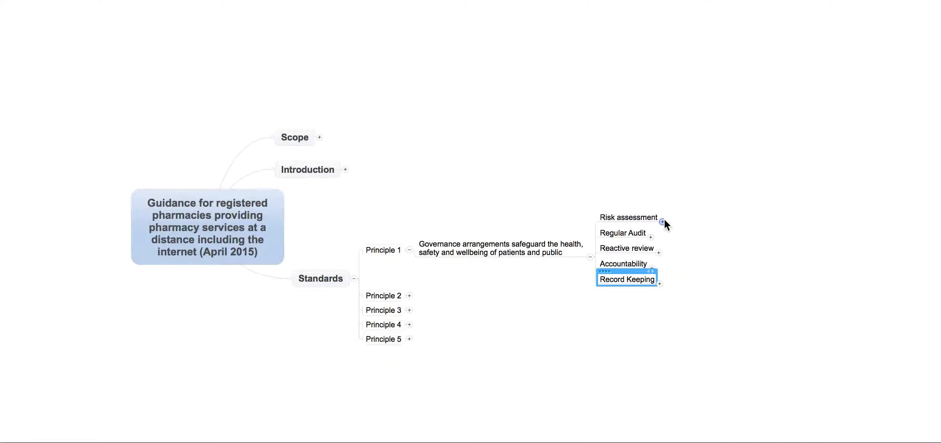
pyautogui.click(662, 222)
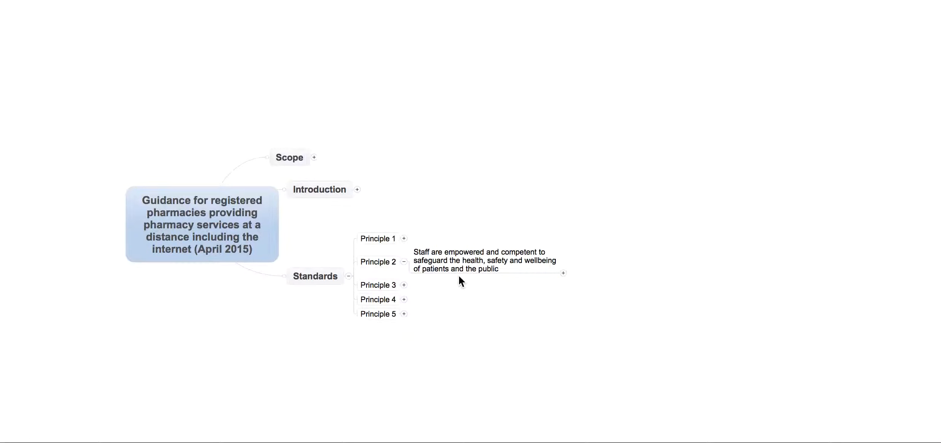
# - Collapse Principle 2 so Standards shows only Principles 1–5
pyautogui.click(485, 260)
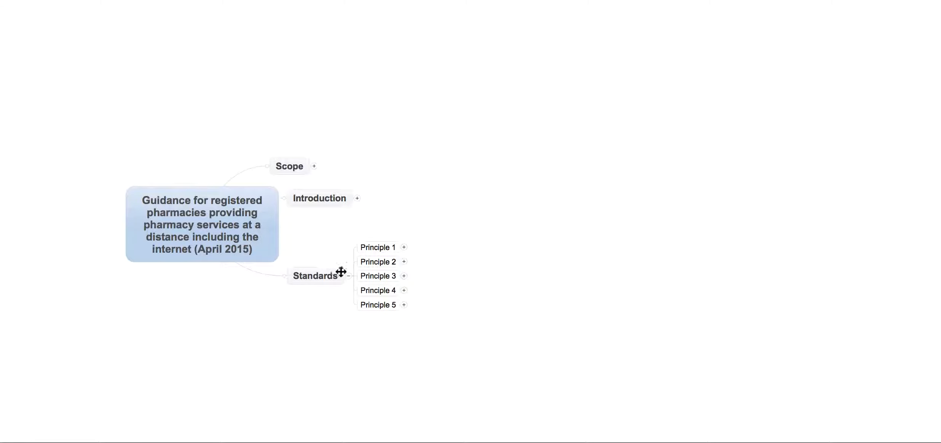
pyautogui.click(405, 276)
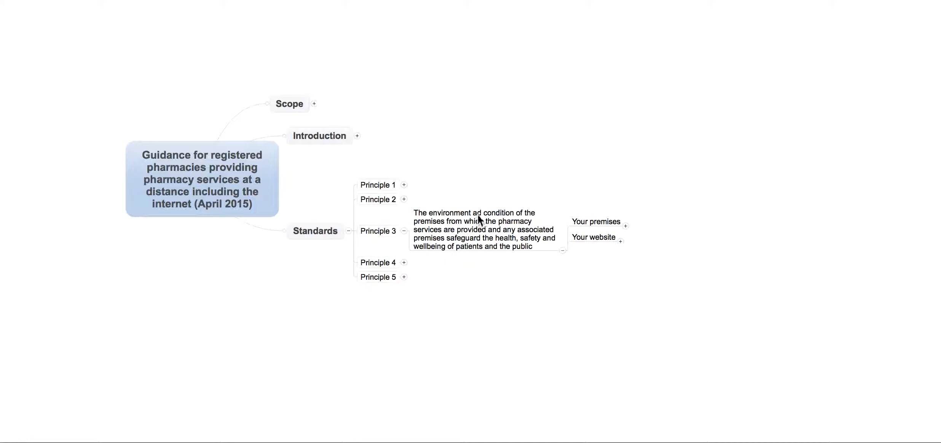
pyautogui.click(484, 229)
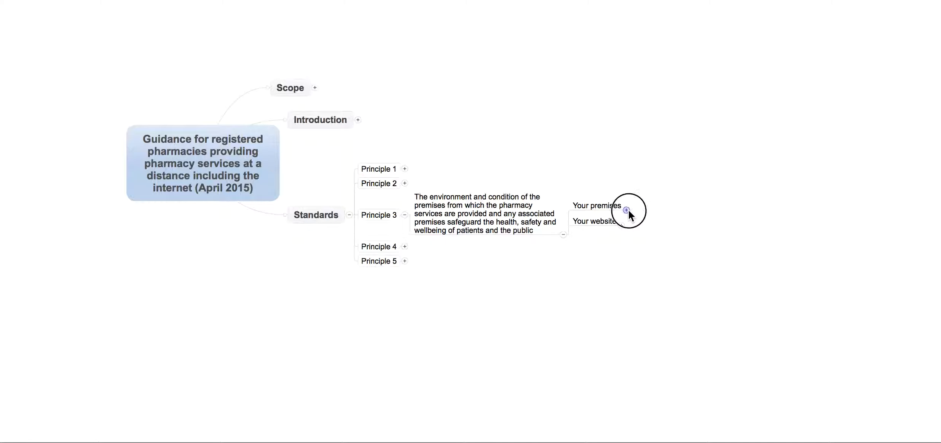
pyautogui.click(628, 211)
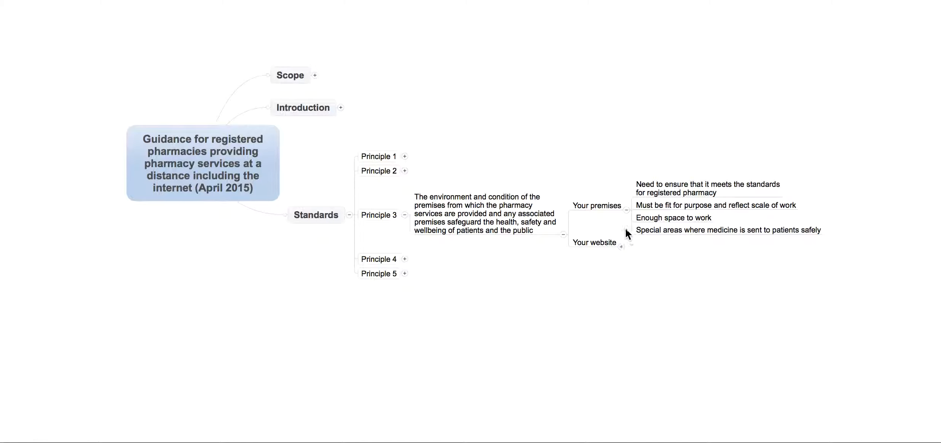
pyautogui.click(625, 206)
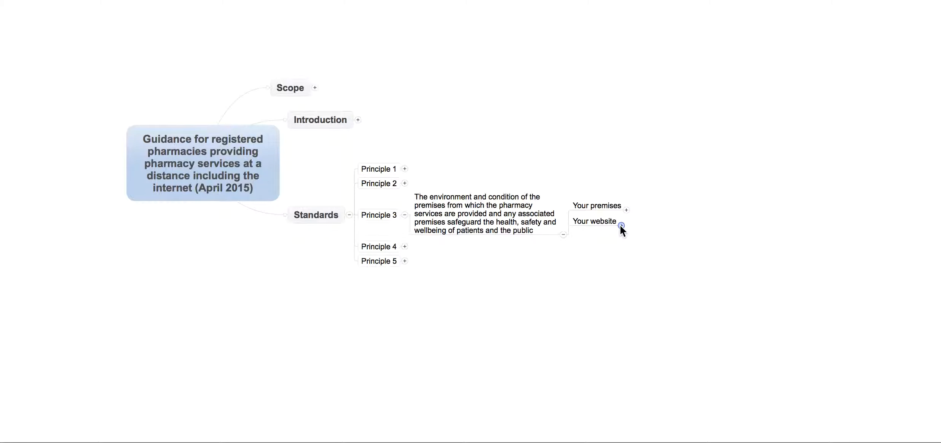
pyautogui.click(621, 223)
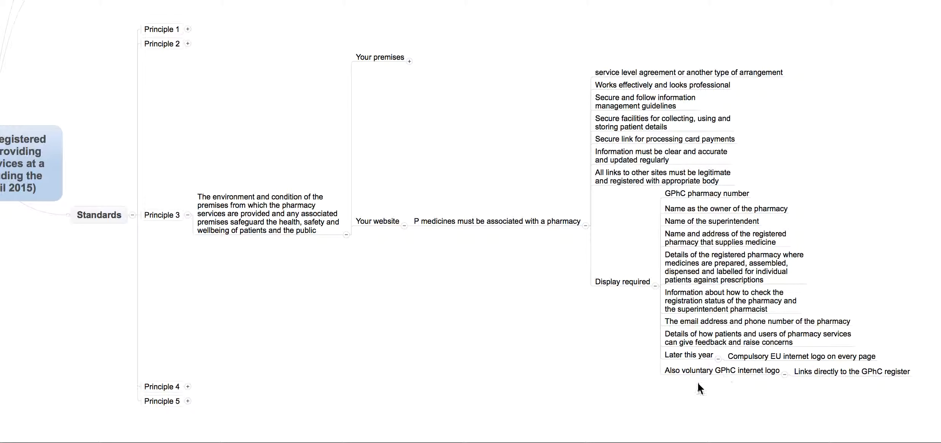
pyautogui.moveTo(446, 318)
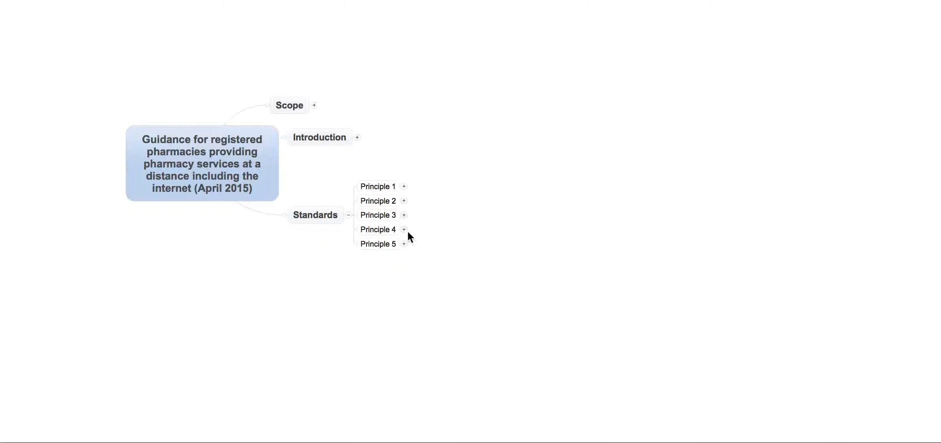
pyautogui.click(403, 229)
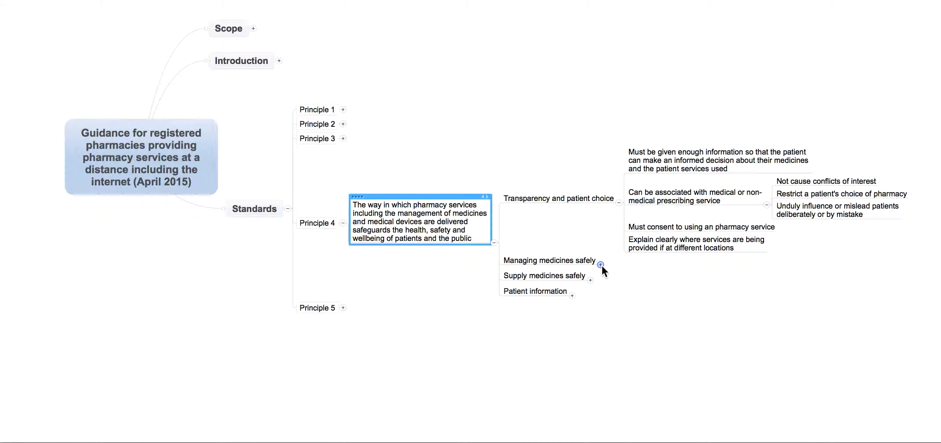
pyautogui.click(600, 265)
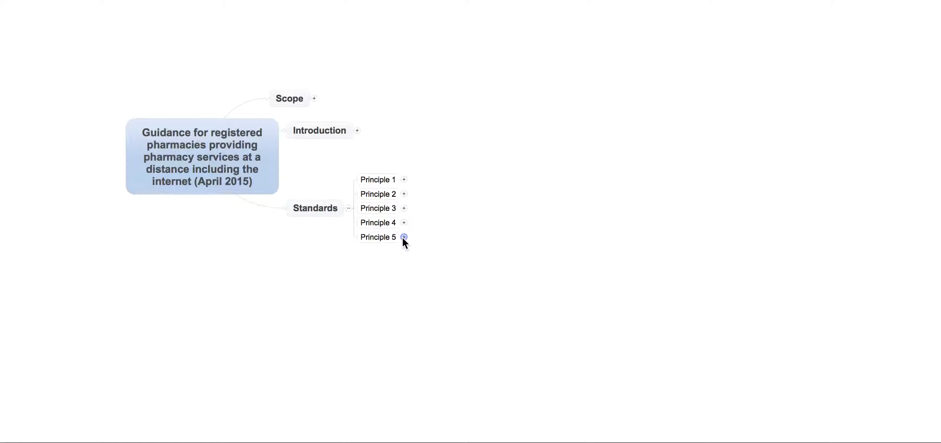
# - Expand Principle 5 to show its equipment-and-facilities requirements
pyautogui.click(403, 237)
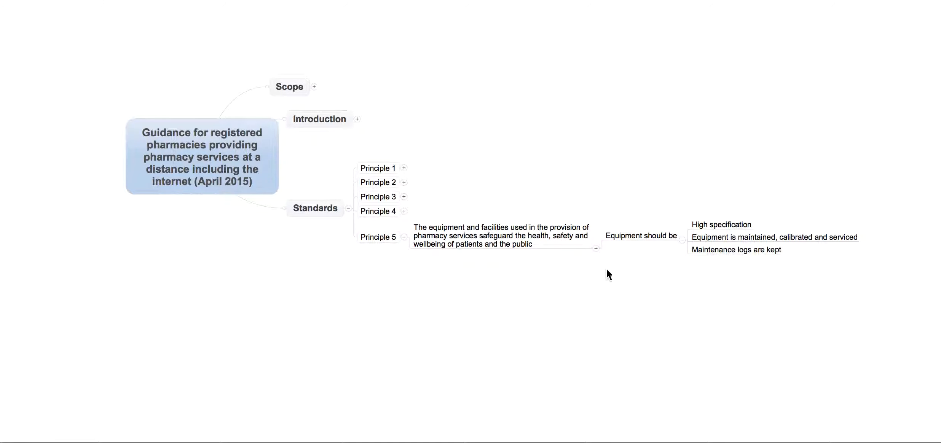
pyautogui.click(404, 237)
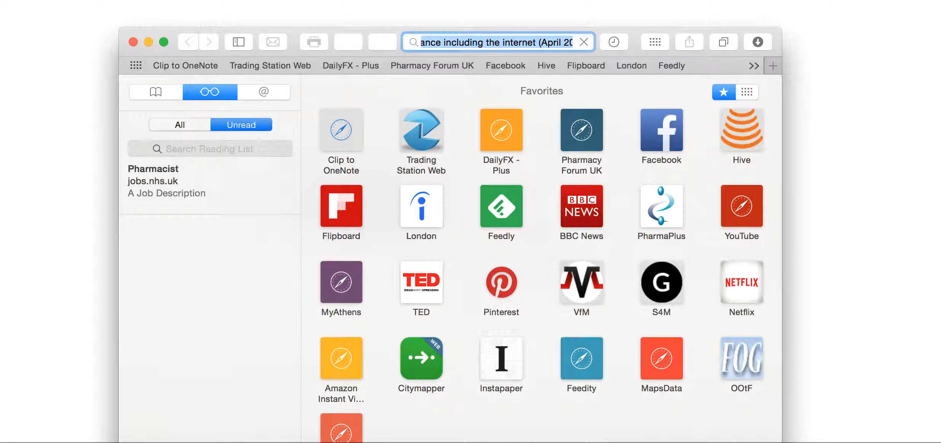
# - Search Google for the guidance title and read the GPhC new-guidance news article
pyautogui.write('www.google.com')
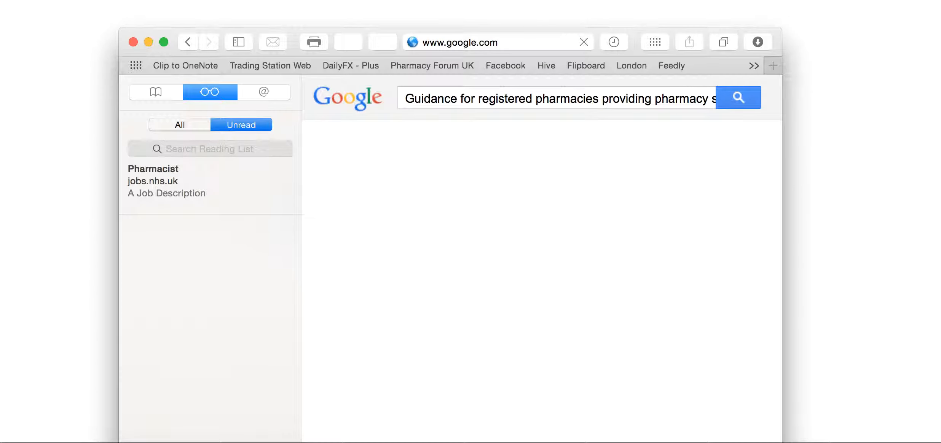
pyautogui.click(739, 98)
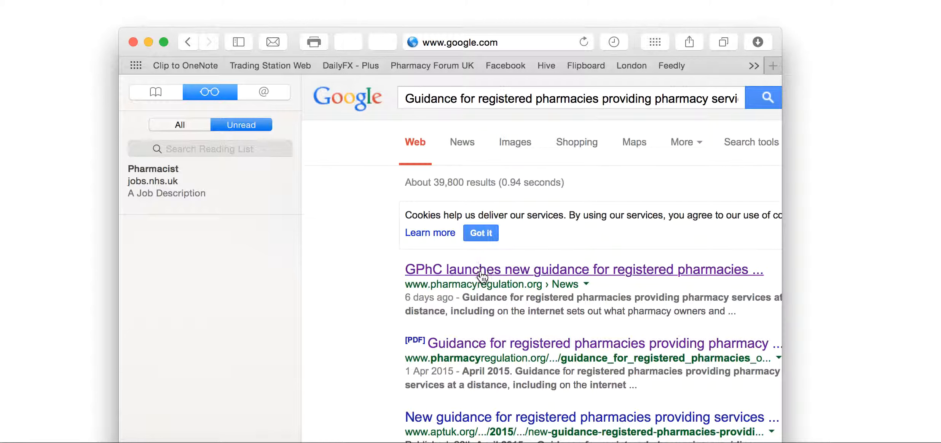
pyautogui.click(582, 268)
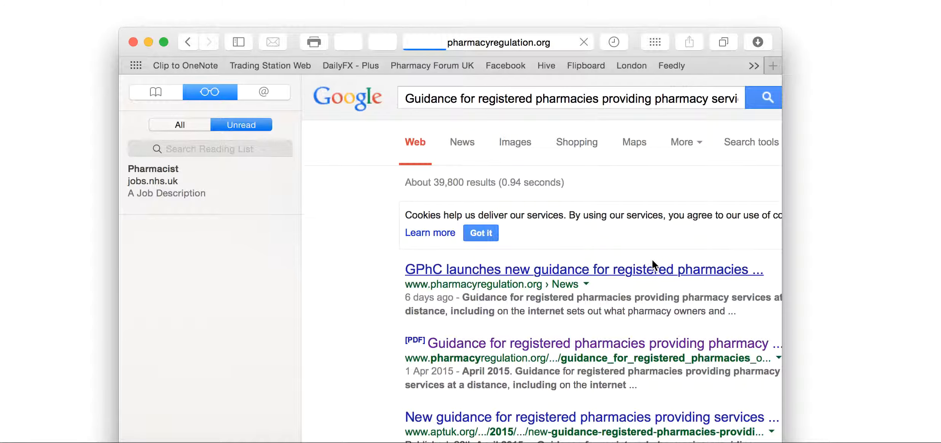
pyautogui.click(583, 269)
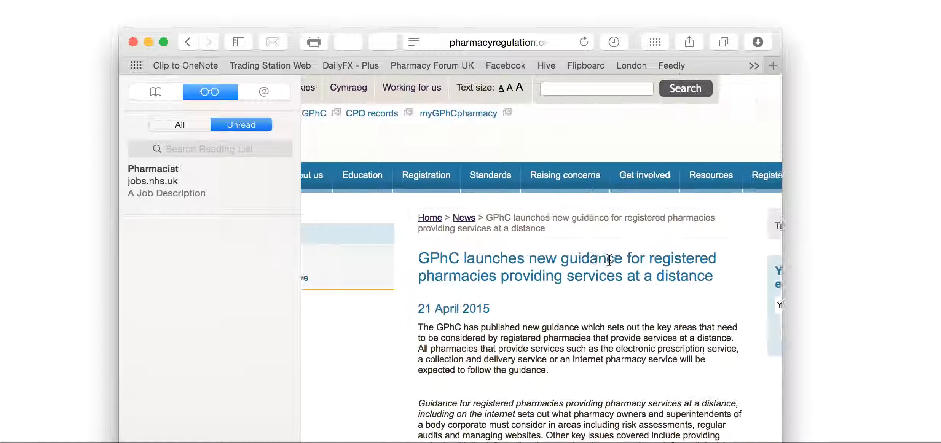
pyautogui.scroll(-3)
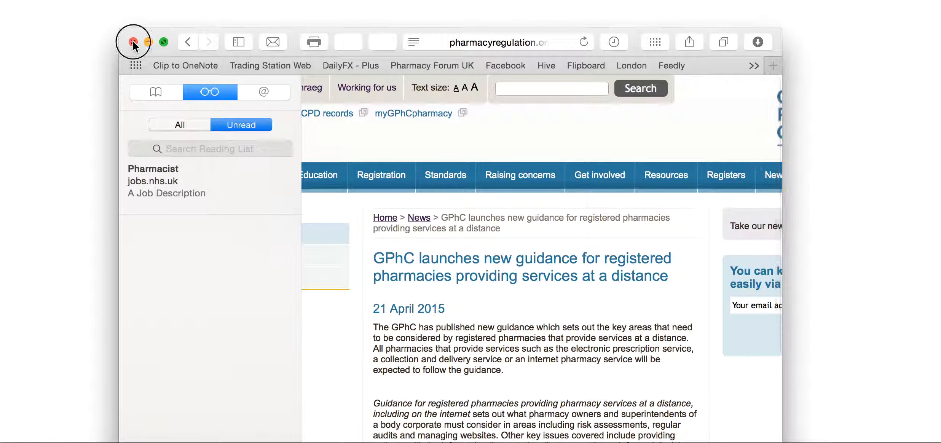
# - Close Safari and collapse the Standards branch in the map
pyautogui.click(133, 42)
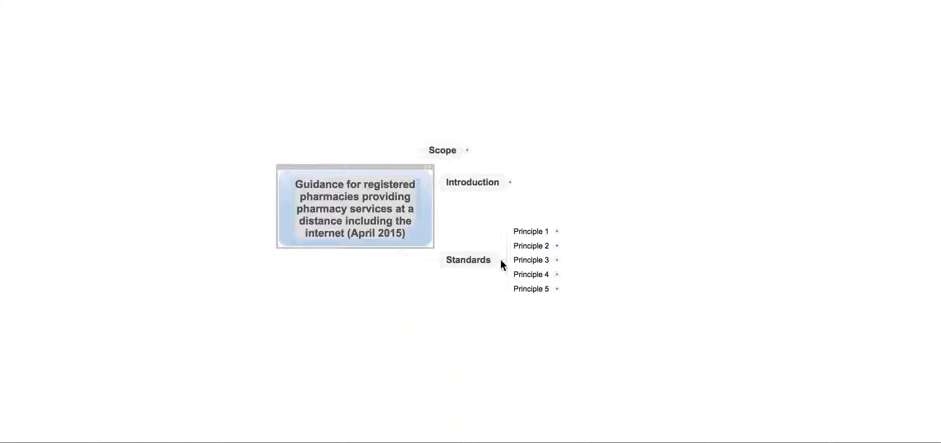
pyautogui.click(502, 260)
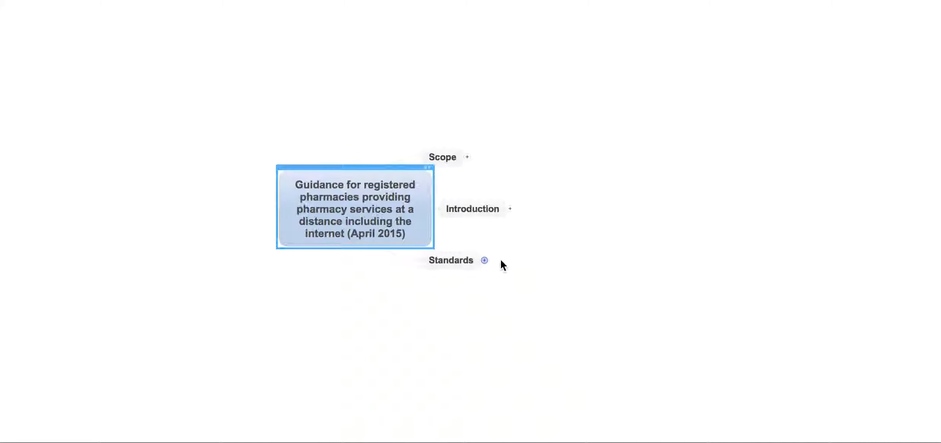